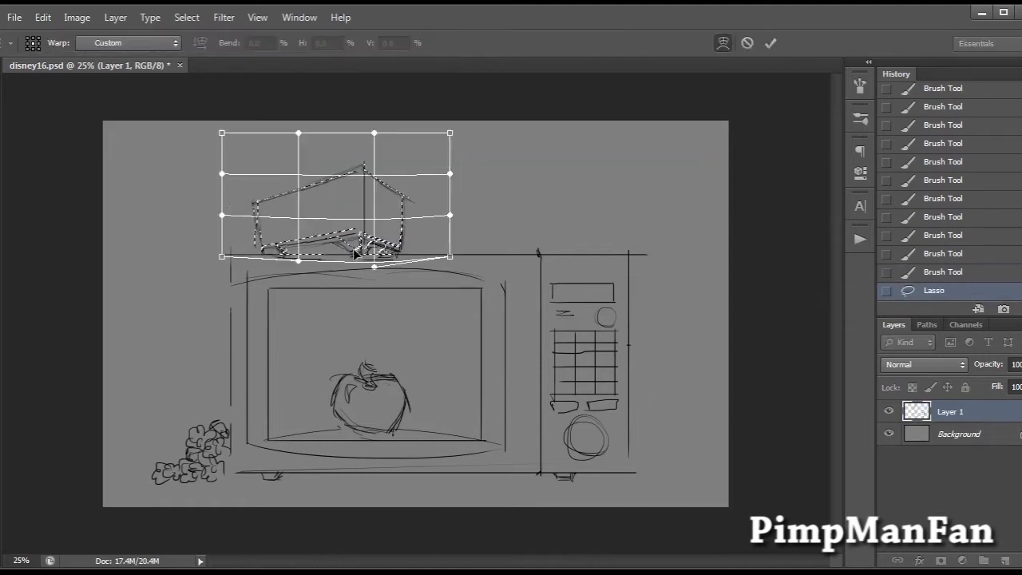
Apply the warp to the chest sketch and sketch a bow atop the microwave.
click(770, 43)
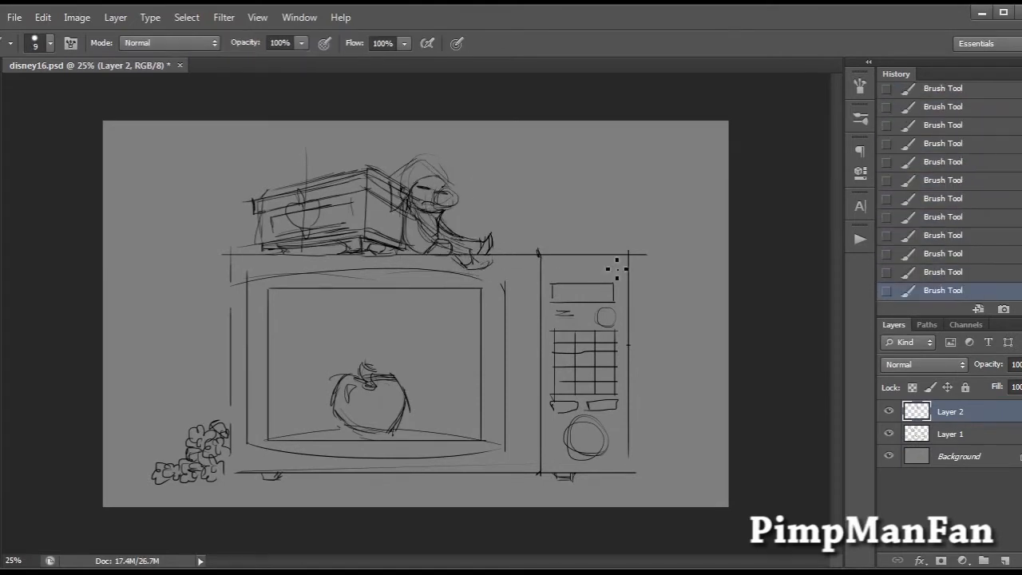
drag(623, 263, 551, 240)
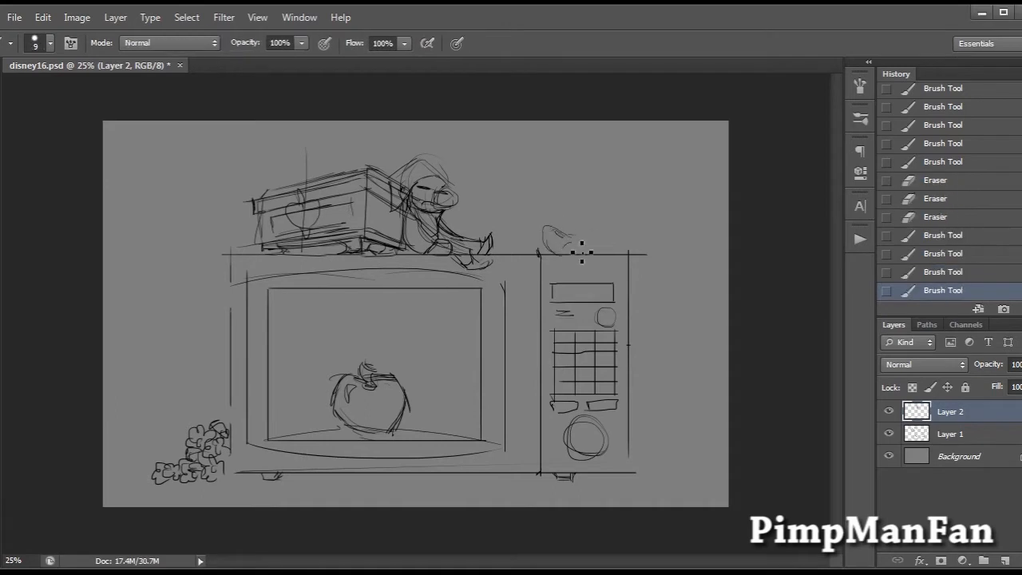
drag(583, 240, 638, 363)
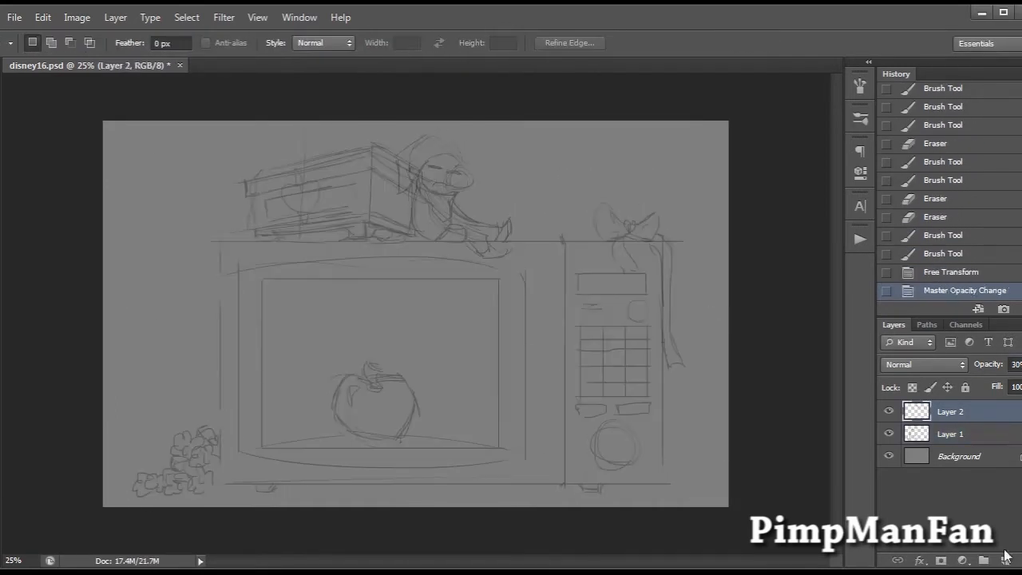
Stroke the microwave body and window paths with the brush on Layer 3.
click(978, 559)
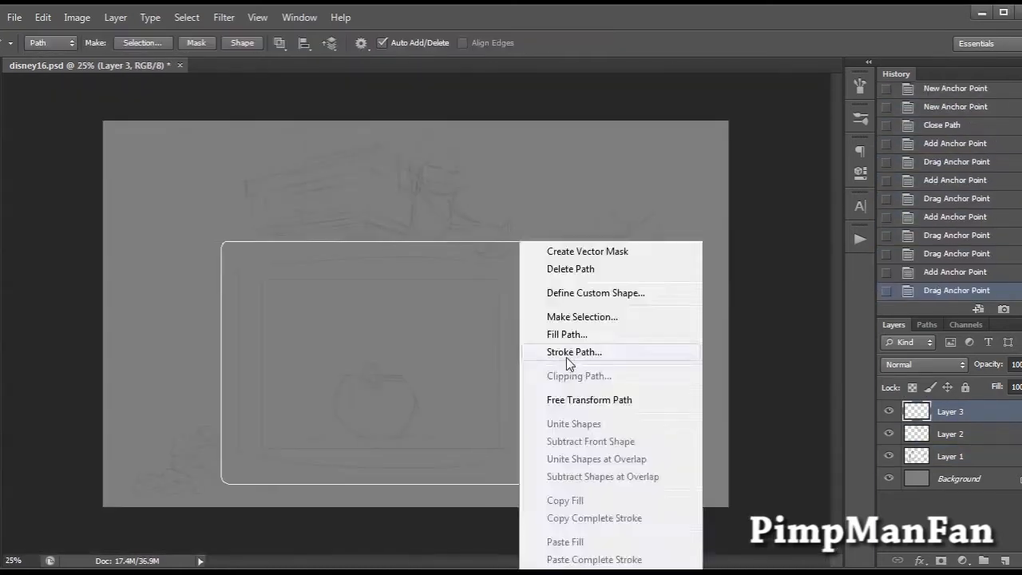
click(573, 351)
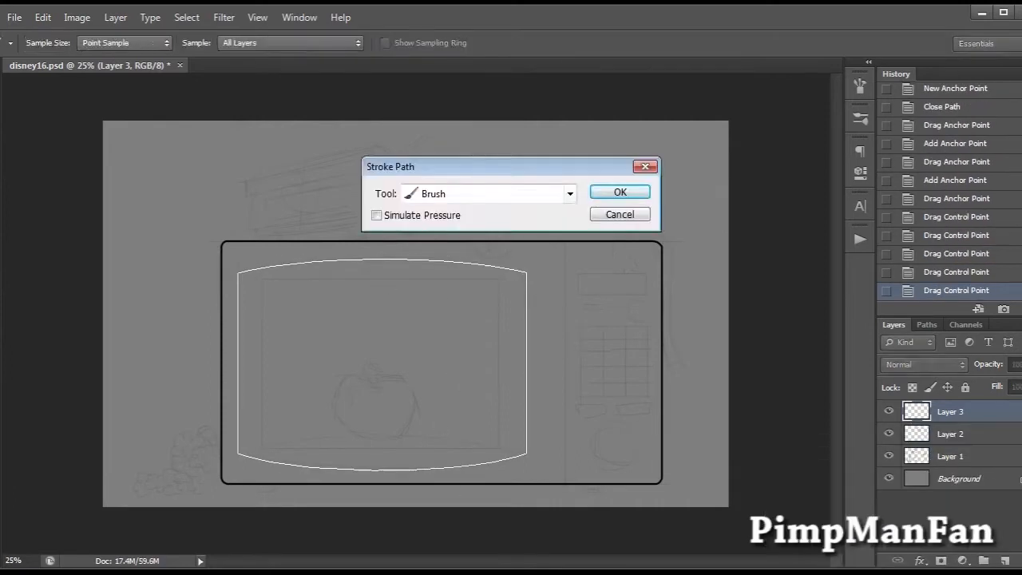
click(620, 192)
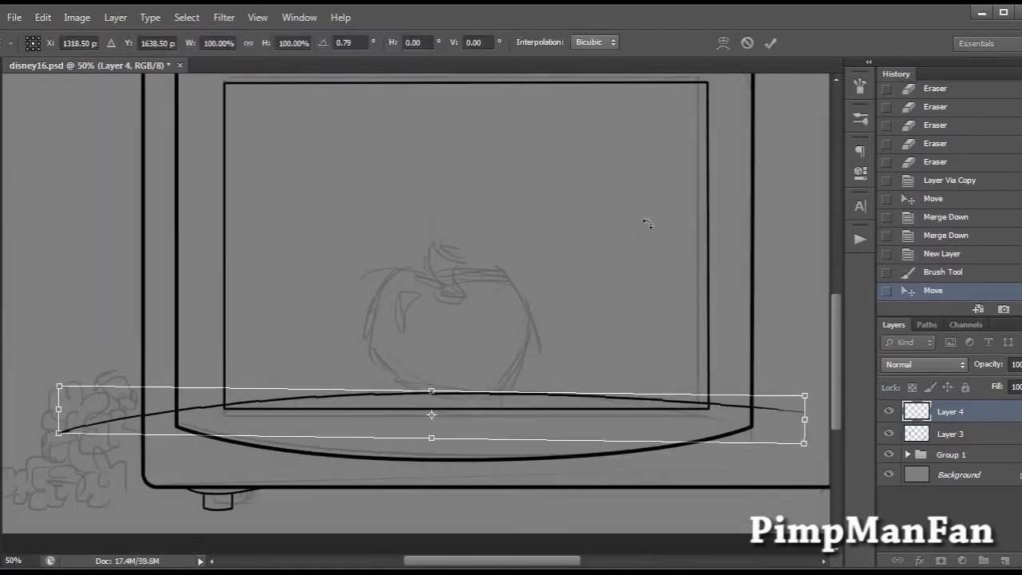
Ink the chest bands and heart-and-dagger emblem on a new layer at 200% zoom.
click(769, 43)
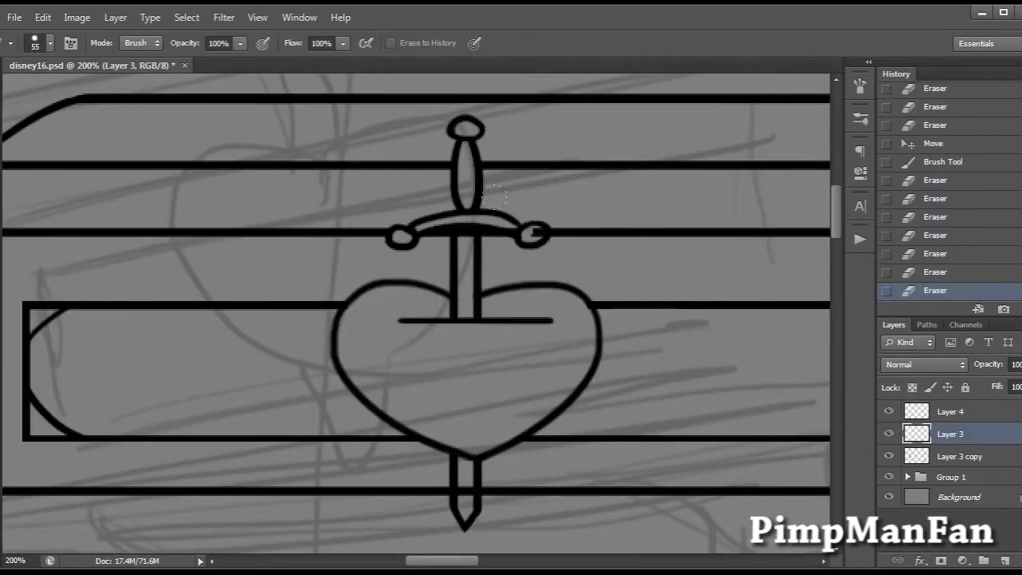
Finish the lineart, fill shapes white, and pick foreground colour #e8d343.
click(949, 410)
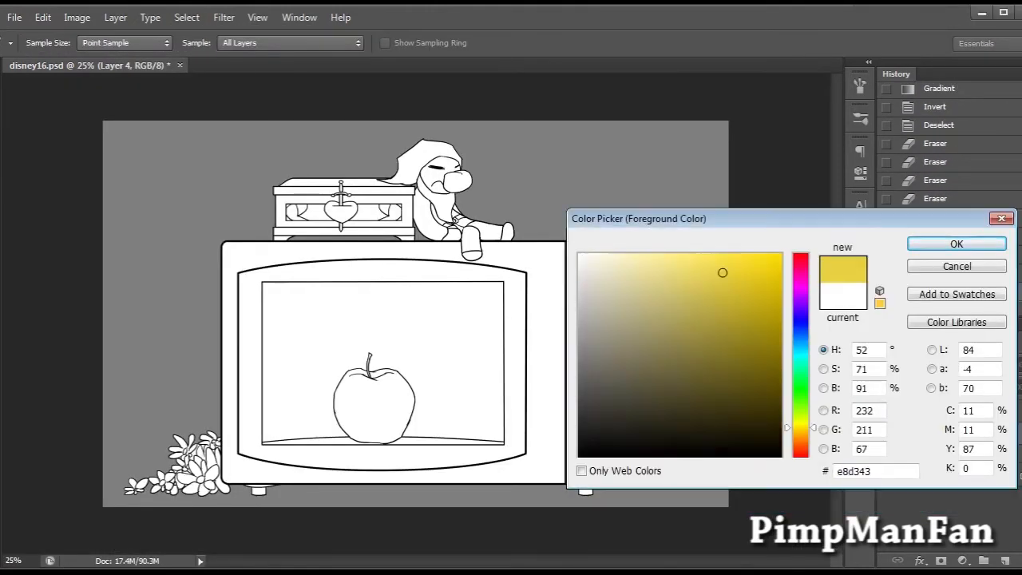
Fill the microwave yellow, window blue, and expand the apple selection for colouring.
click(955, 244)
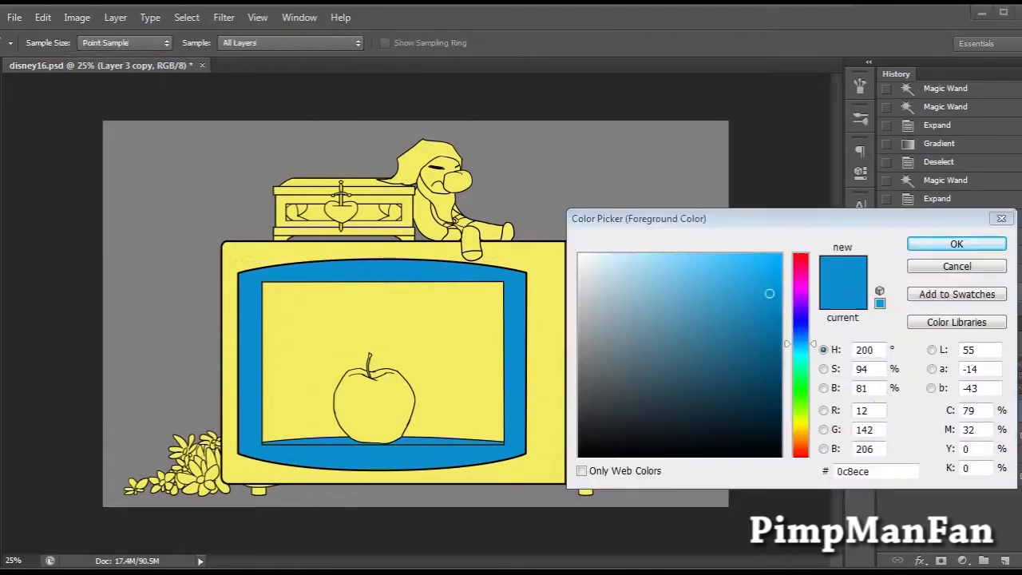
click(955, 244)
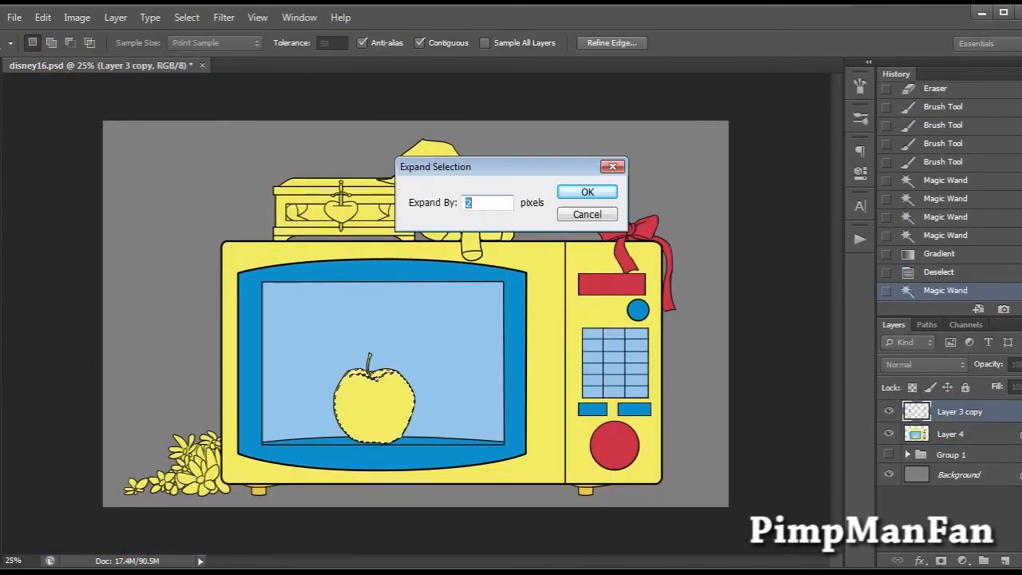
click(587, 191)
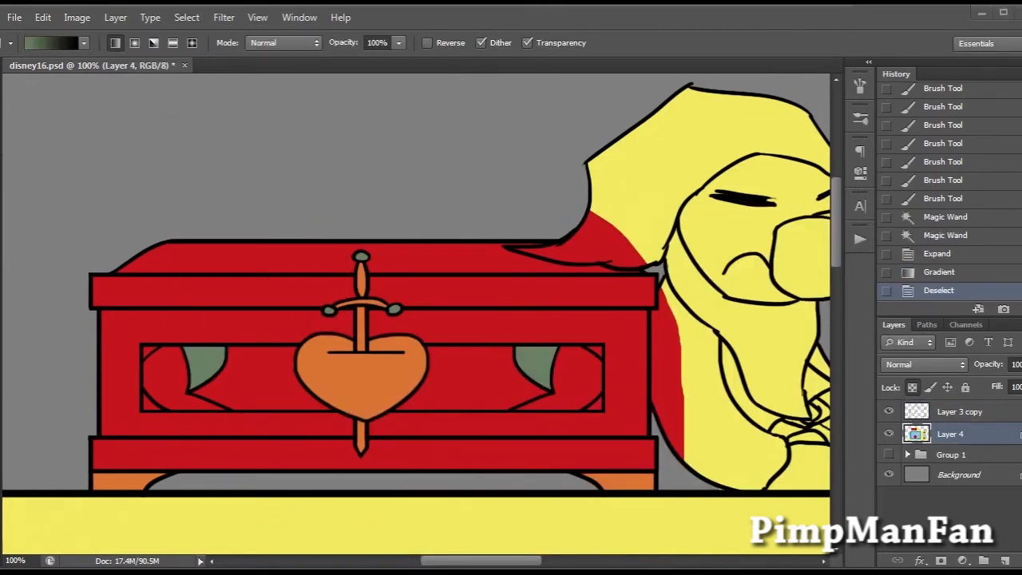
Add Multiply watercolour texture layers, a Hue/Saturation adjustment, and brush shading.
click(150, 407)
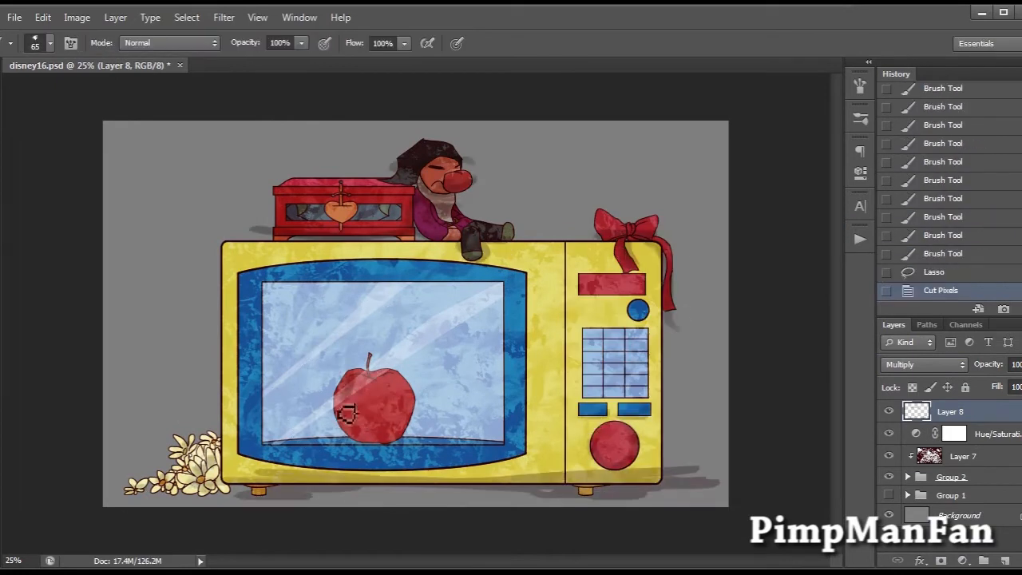
Set new Layer 9 to Screen at 80% opacity and zoom into the control panel.
click(908, 476)
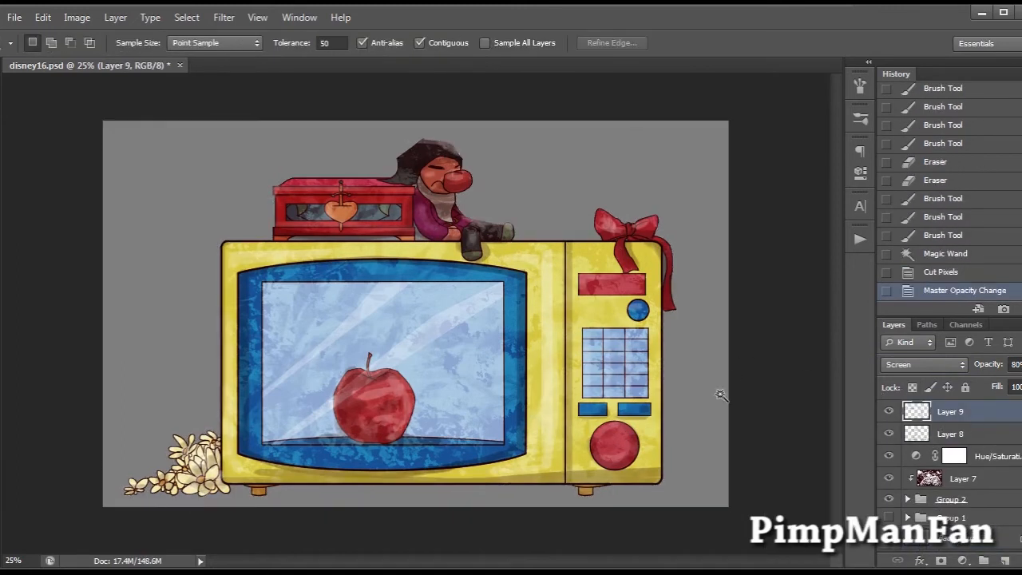
click(860, 206)
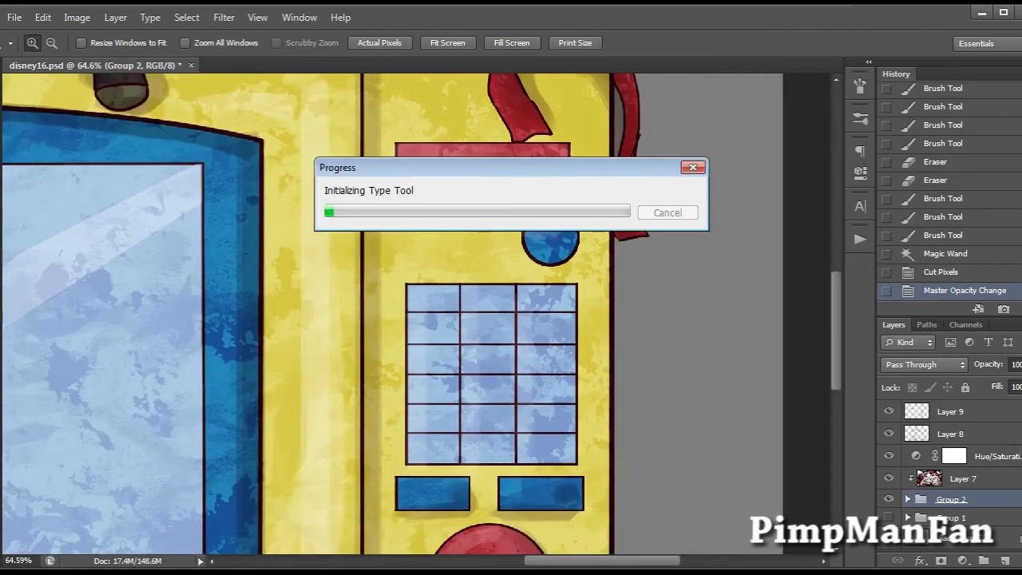